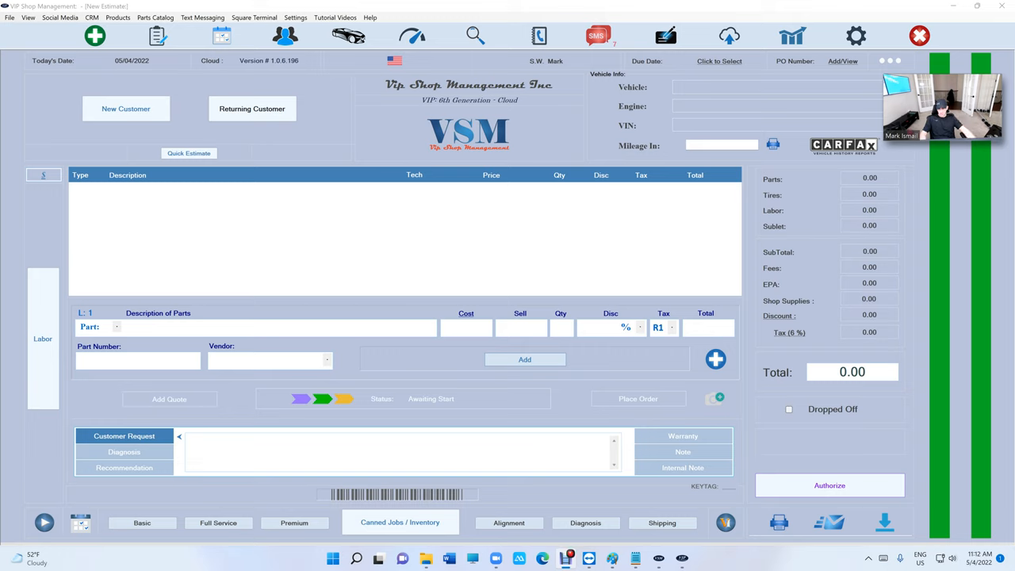
Step: Show the Parts Catalog sign-up choices, including Fisher, TireHub, AutoZone and Nexpart entries
left_click(157, 17)
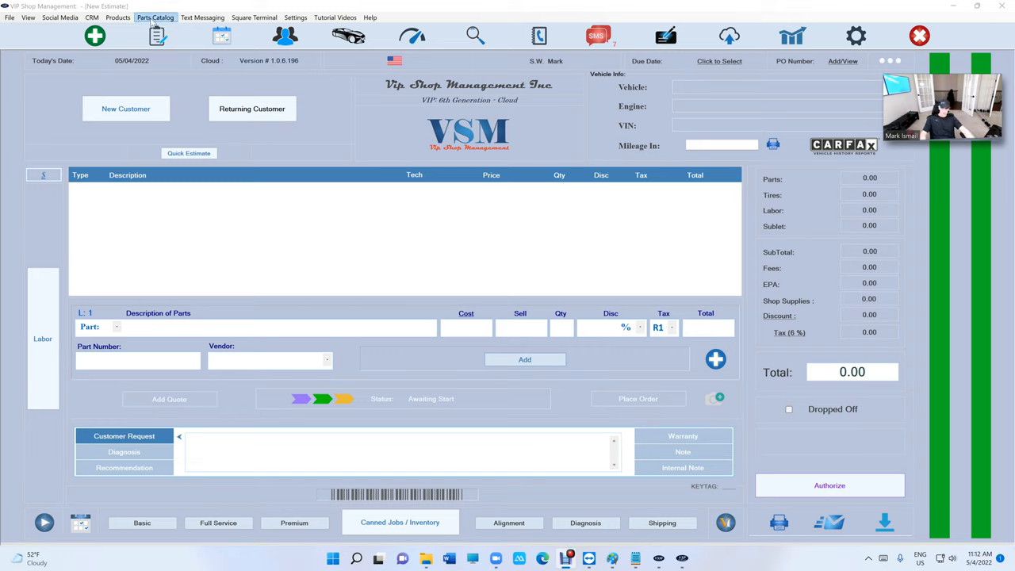
left_click(159, 17)
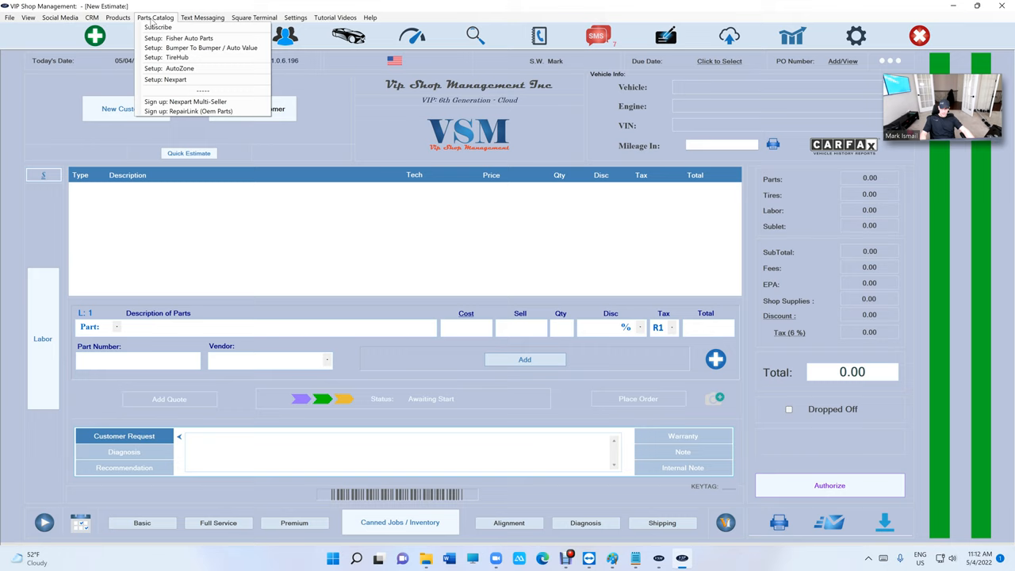
mouse_move(165, 79)
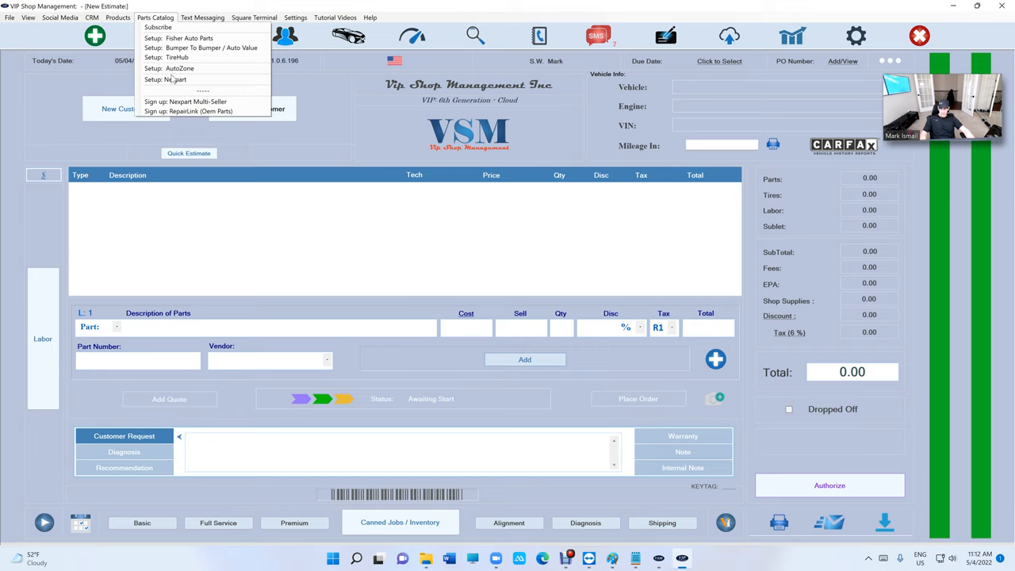
mouse_move(190, 101)
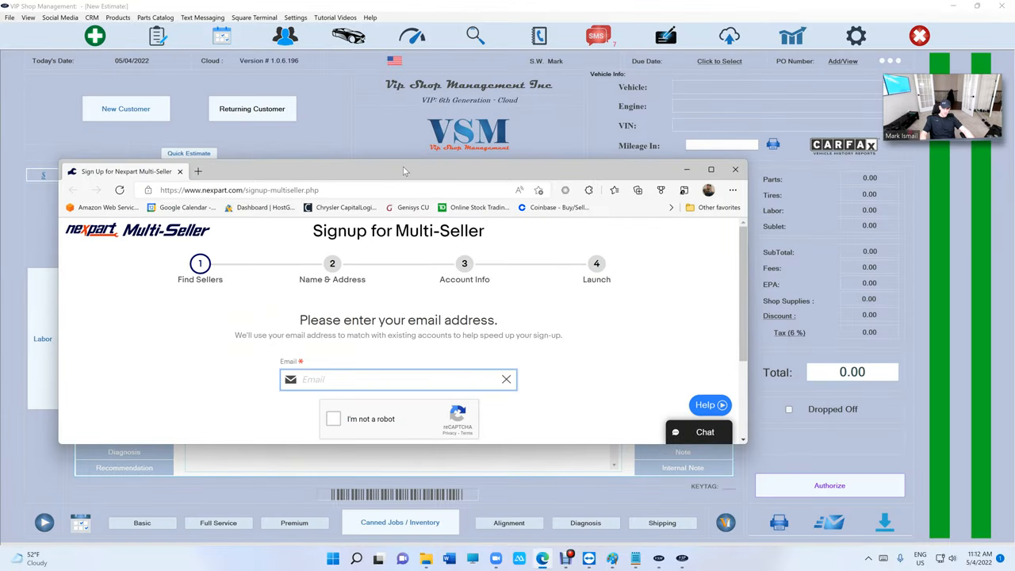
Step: Close the Nexpart email sign-up page and dismiss the reopened Parts Catalog list
left_click(735, 169)
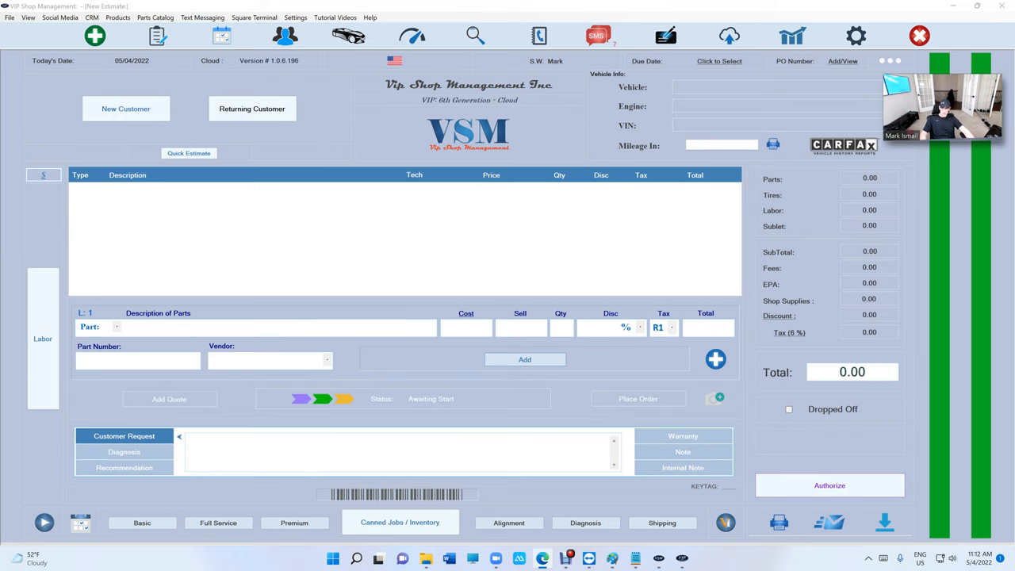
left_click(159, 18)
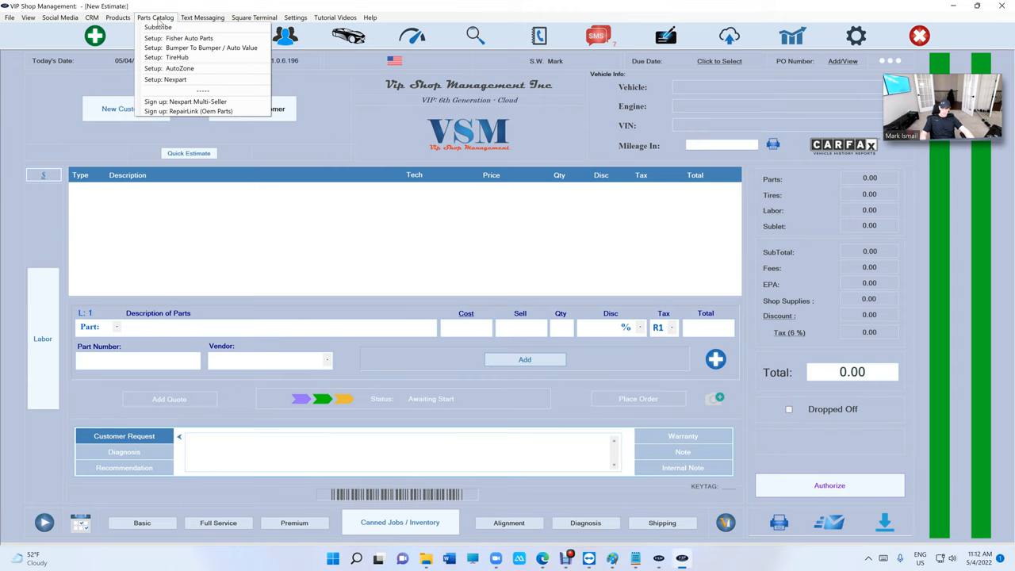
left_click(168, 79)
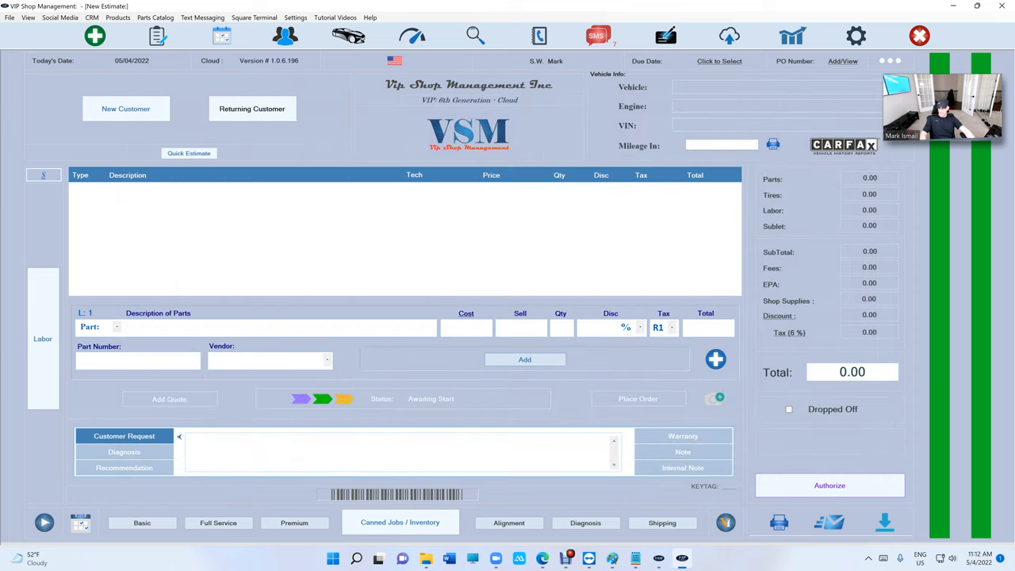
Step: Bring up the RepairLink (OEM Parts) Shop Registration page and look further down it
left_click(156, 17)
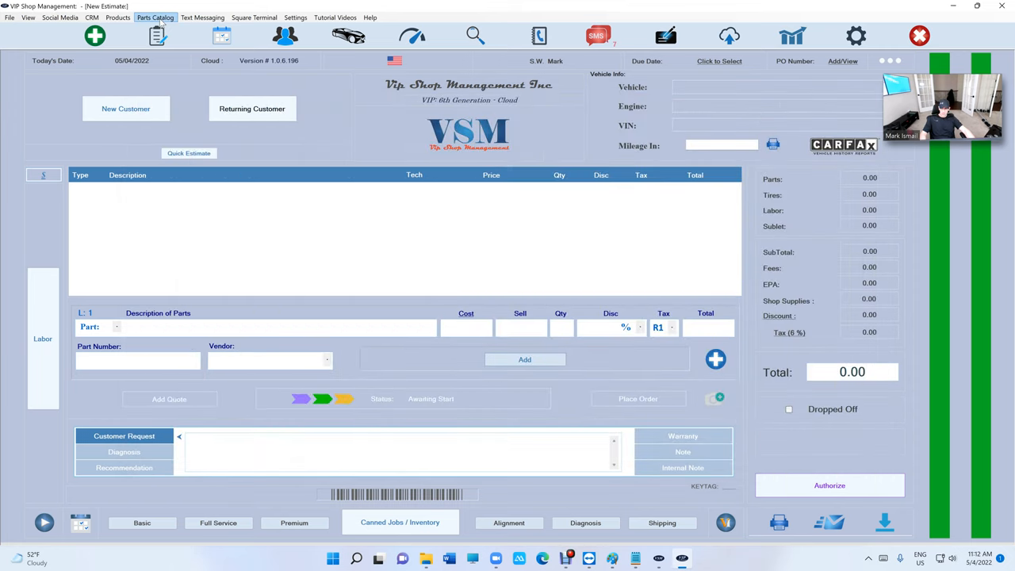
left_click(160, 18)
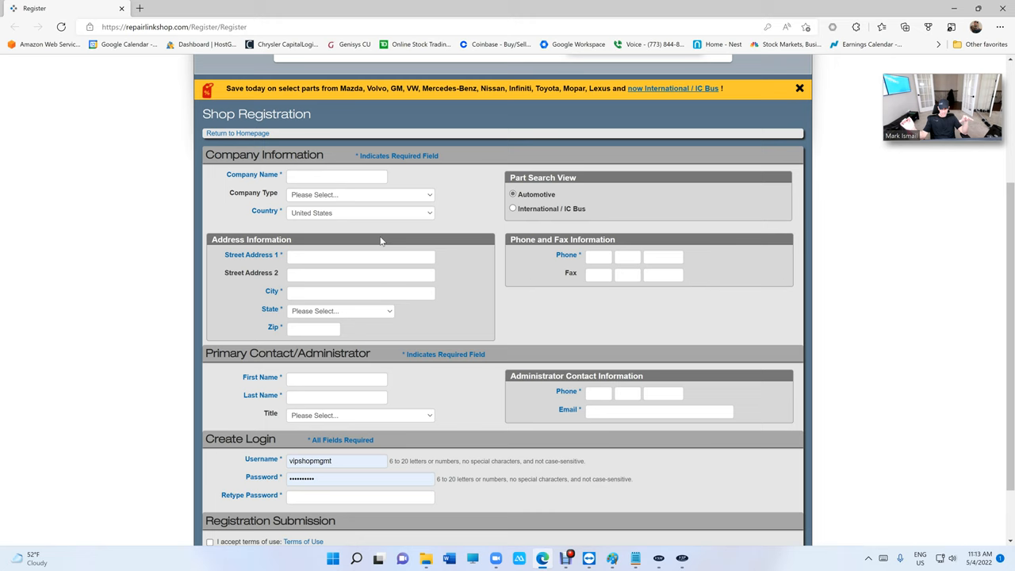
mouse_move(426, 391)
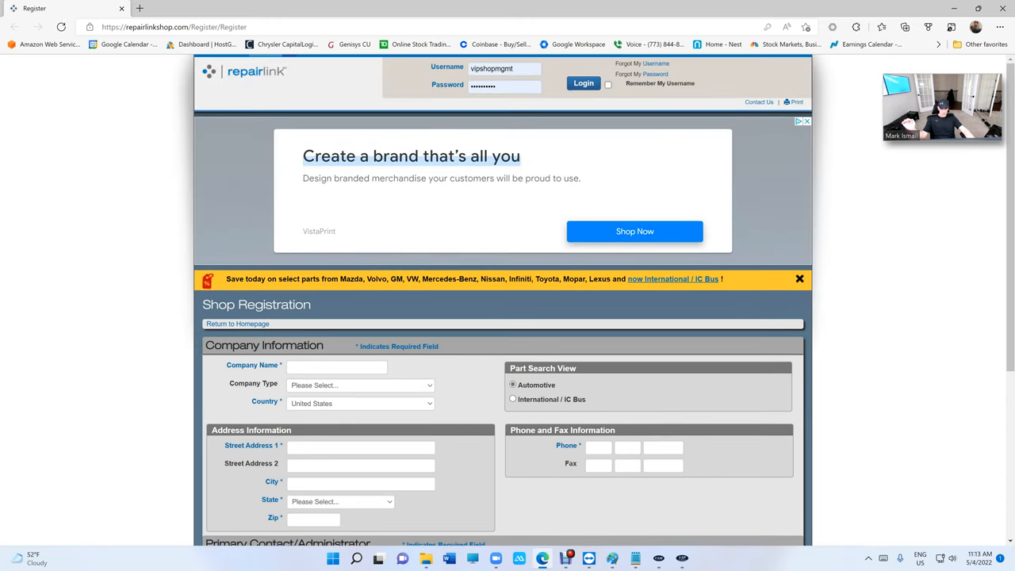
scroll("down", 3)
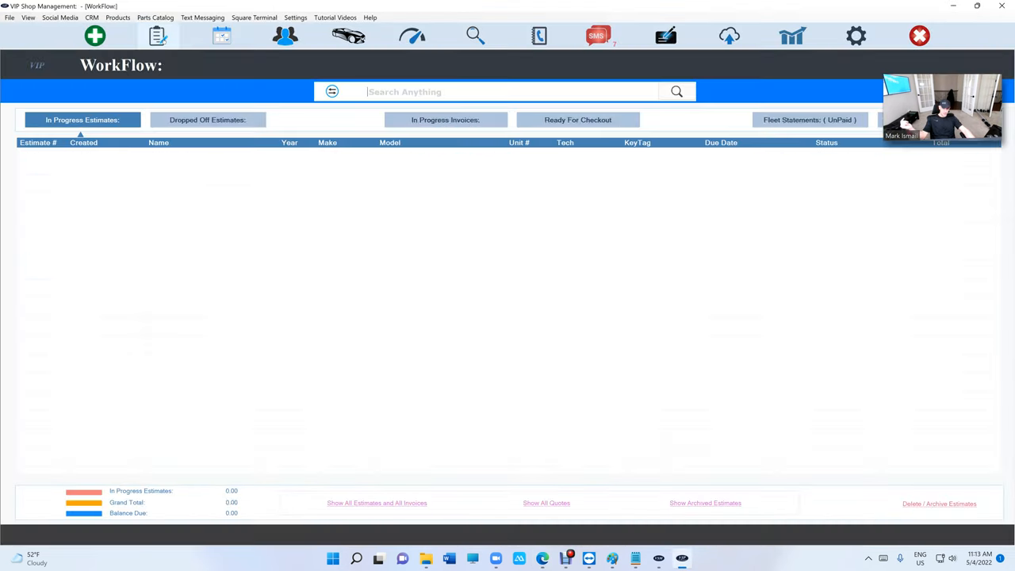
Step: Launch RepairLink from the 2018 Jeep Grand Cherokee estimate and go back to that estimate
left_click(157, 16)
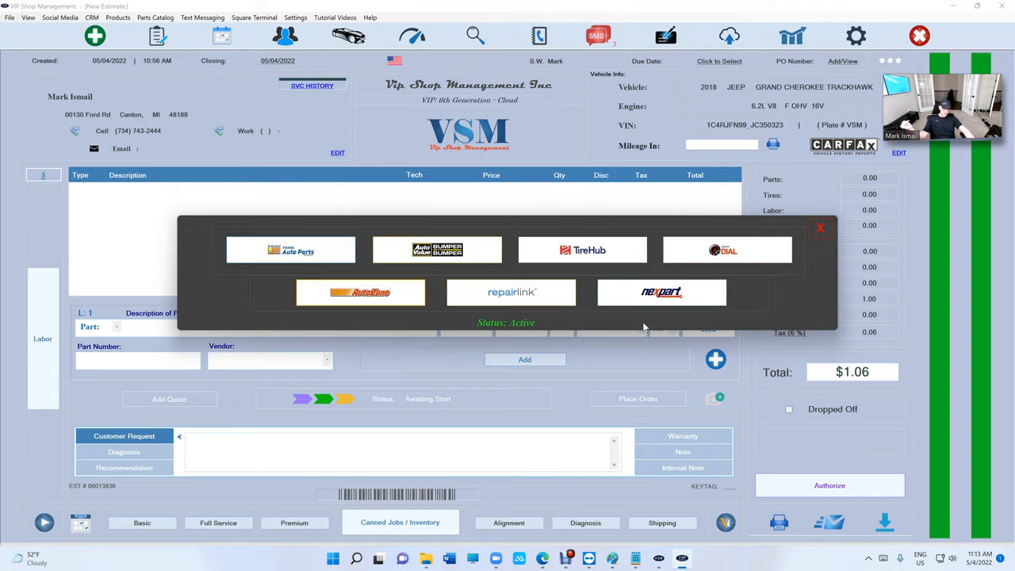
left_click(511, 292)
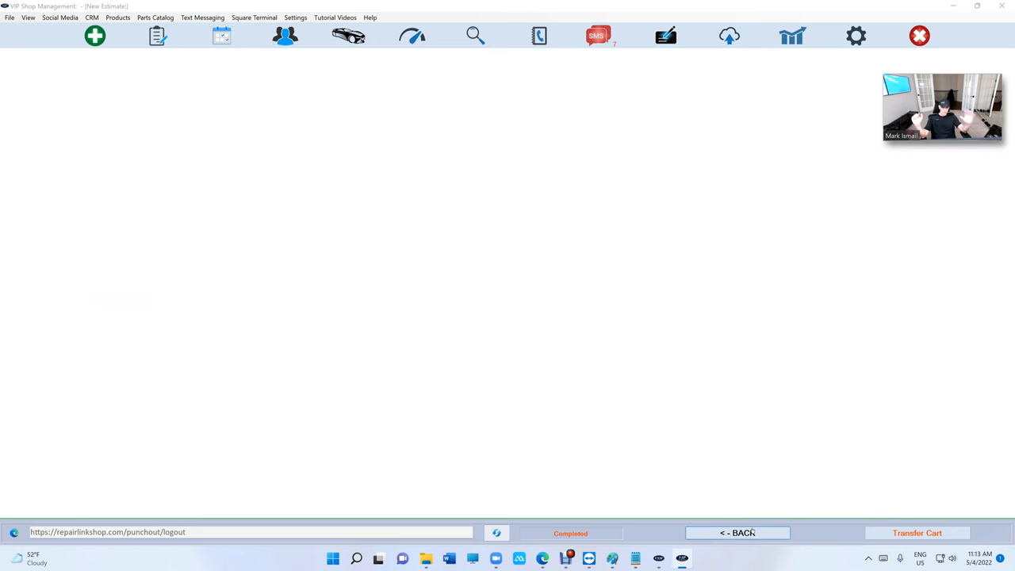
left_click(741, 533)
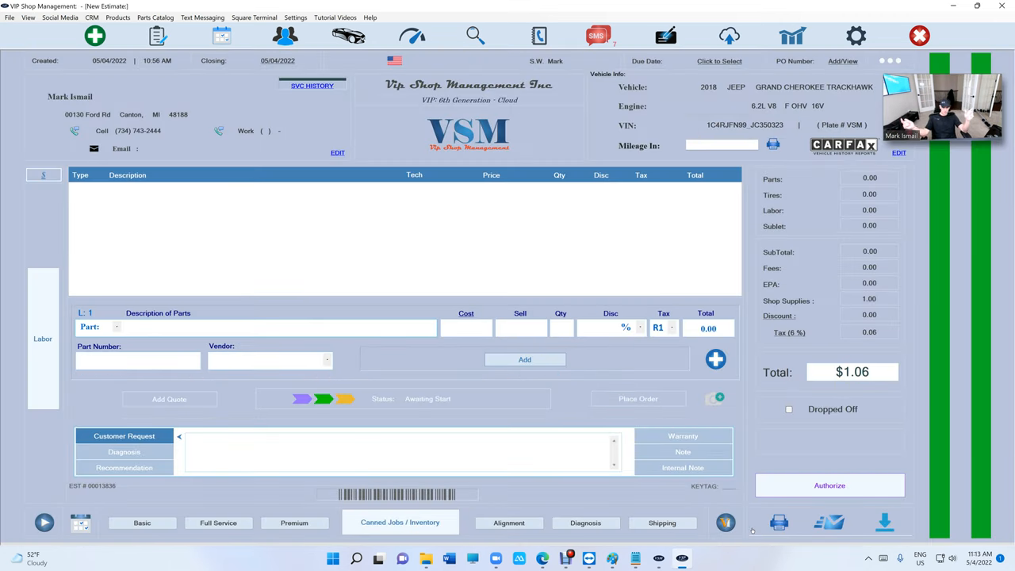